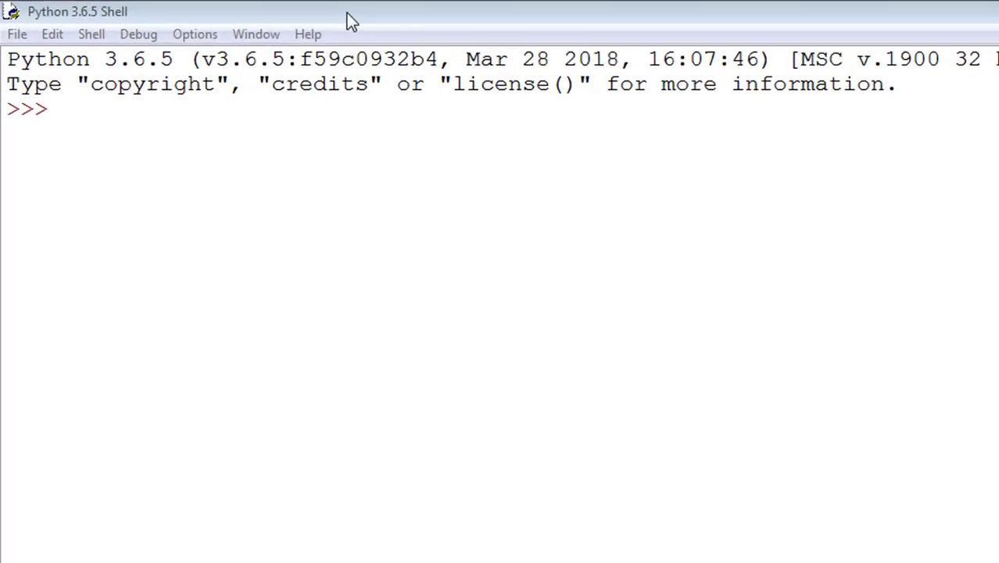
Step: Start a new blank editor window from the Python Shell's File menu
left_click(16, 35)
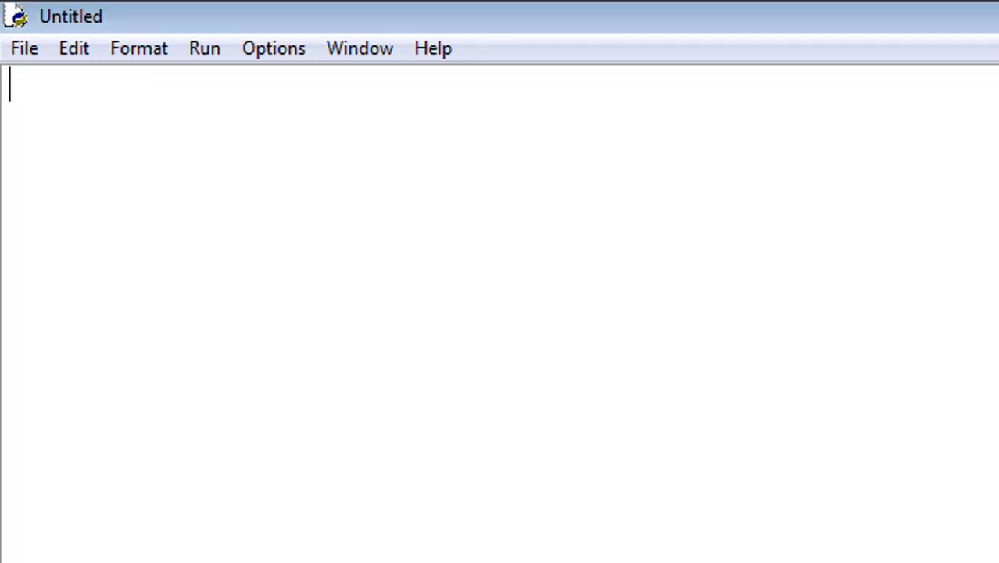
Step: Write c=1 and the loop header while(c<=10): in the untitled script
type("c")
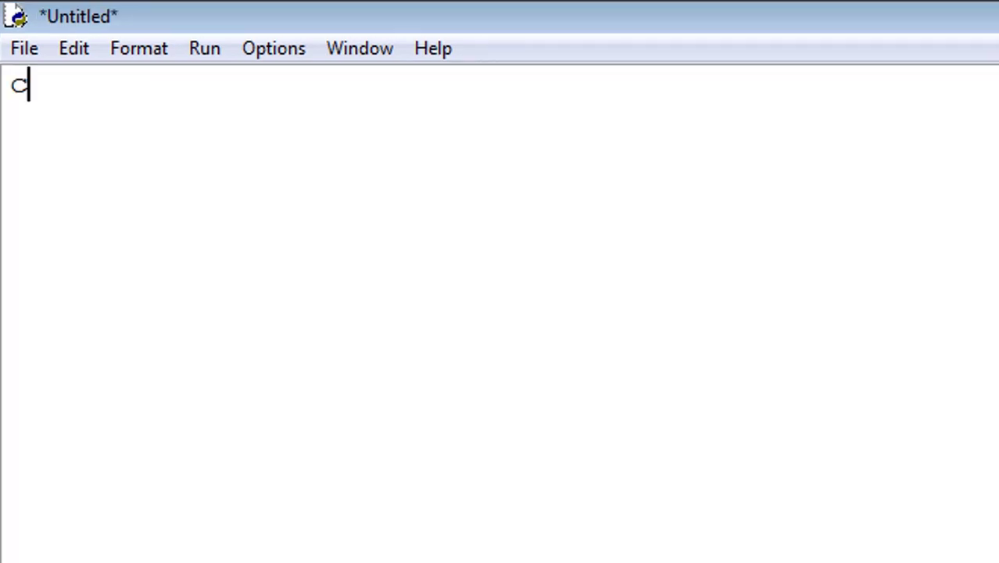
type("=1")
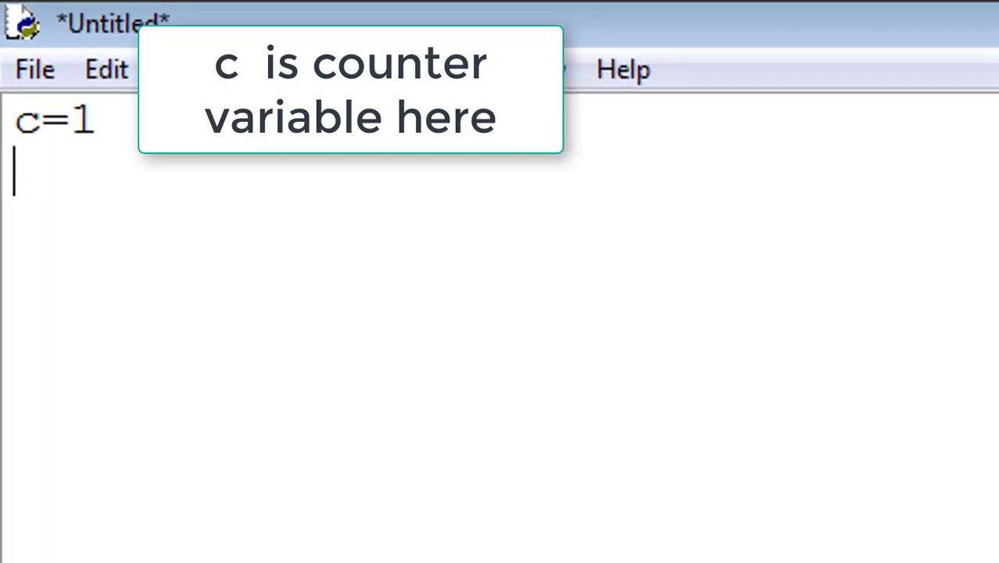
type("whil")
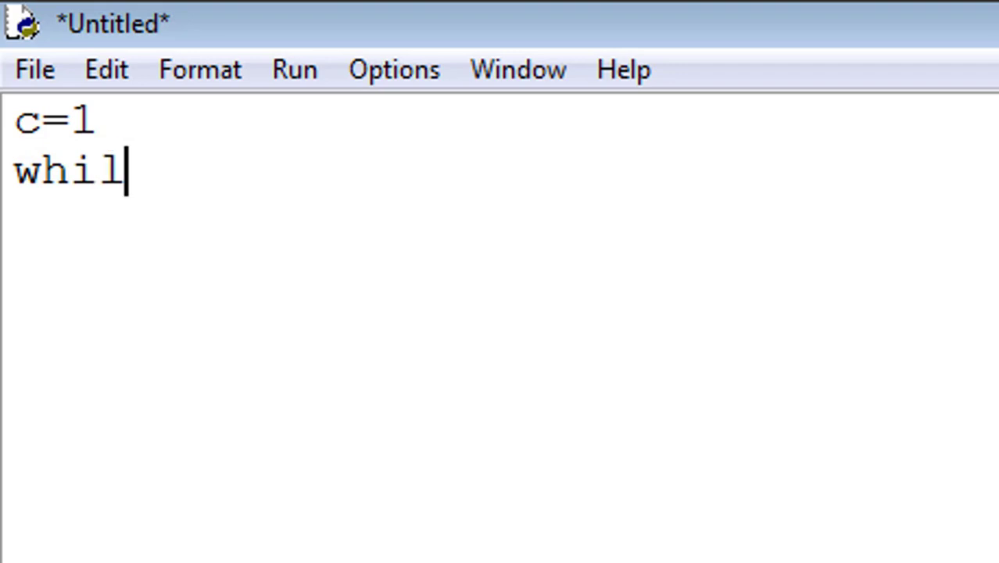
type("e(")
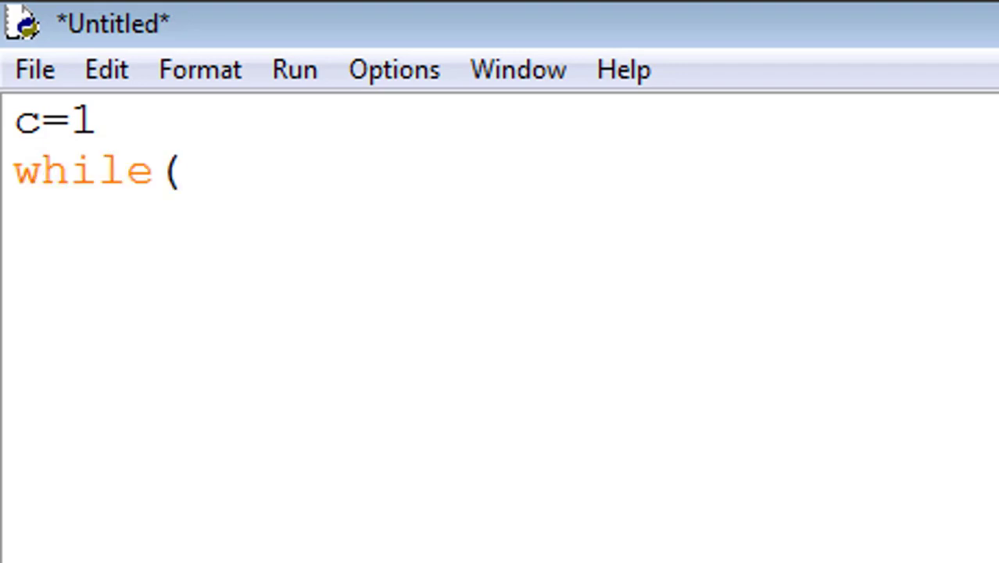
type("c<=")
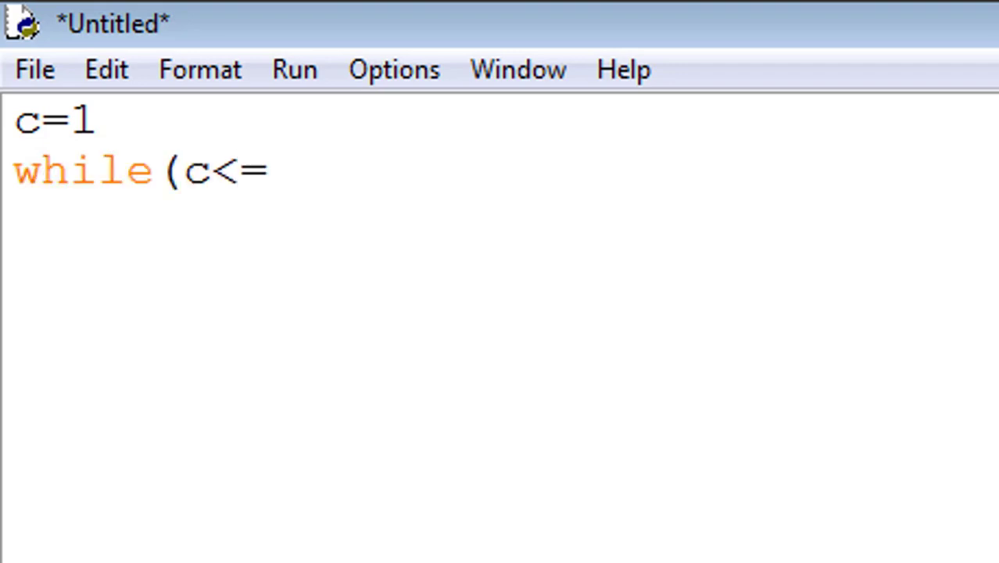
type("10")
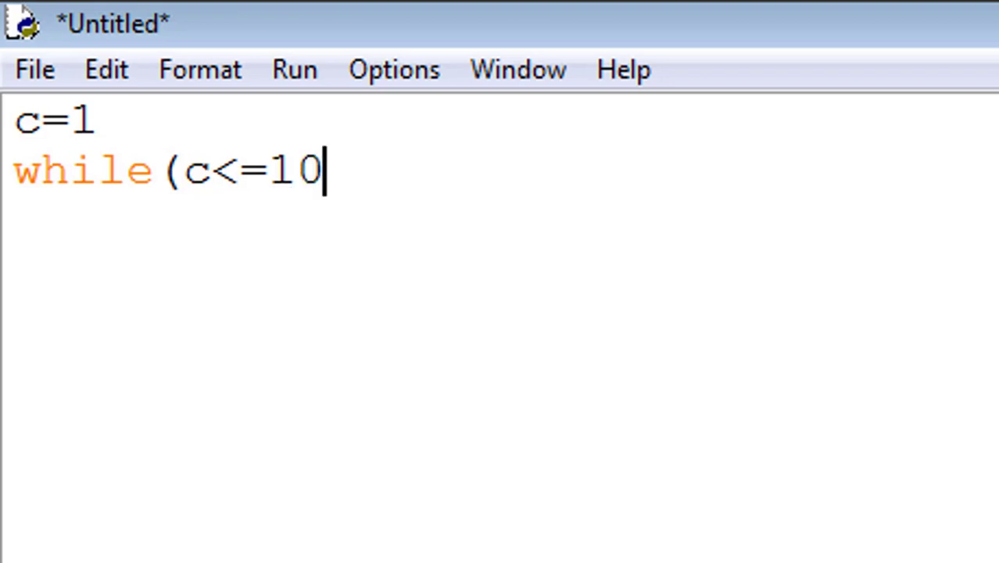
type(") :")
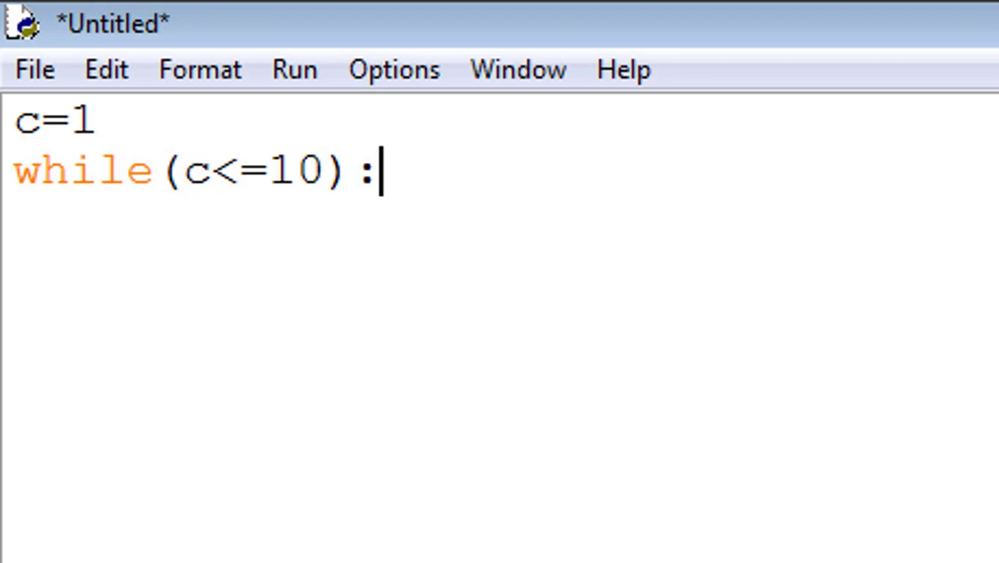
Step: Add an indented print("hello") line as the loop body
key("Return")
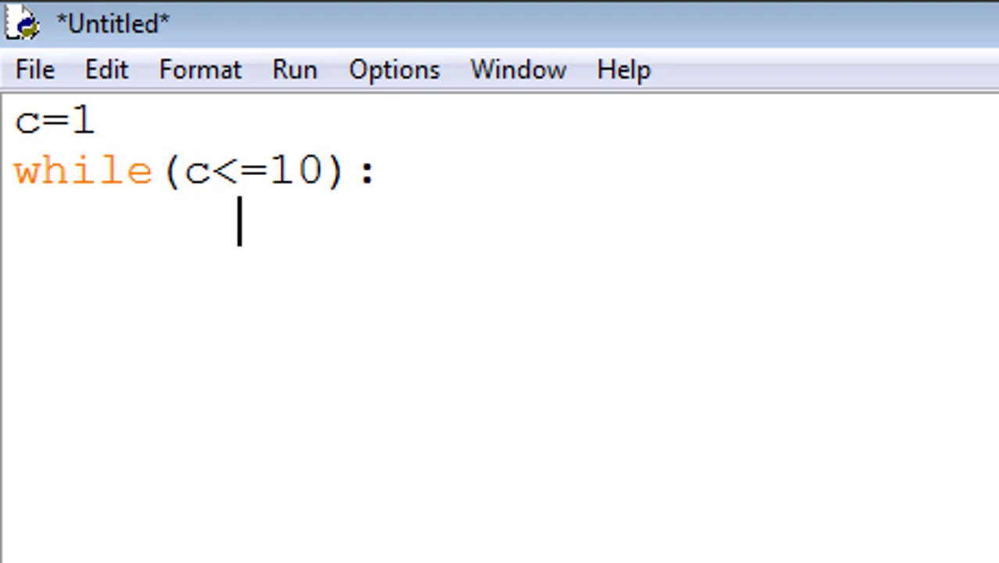
type("print")
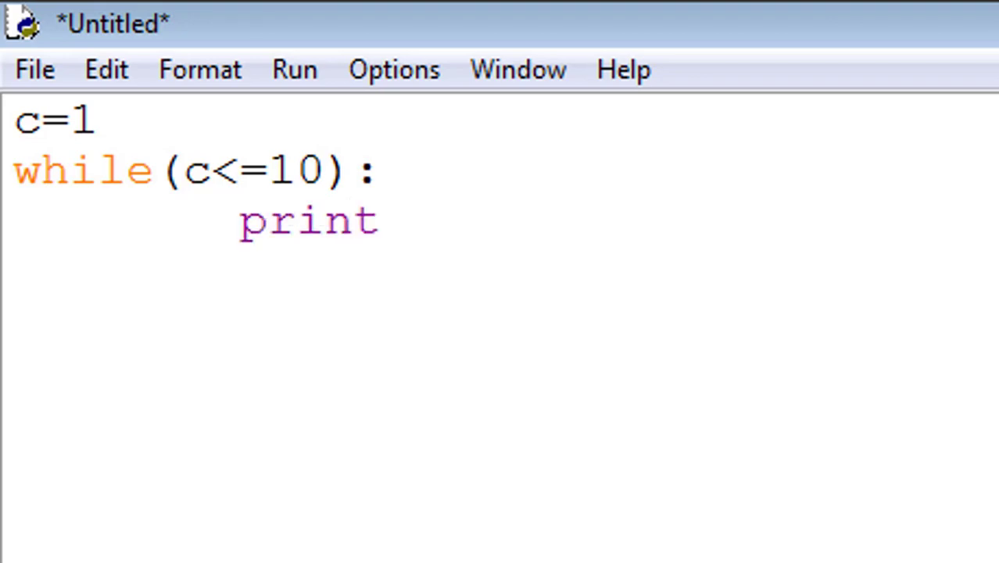
type("(")
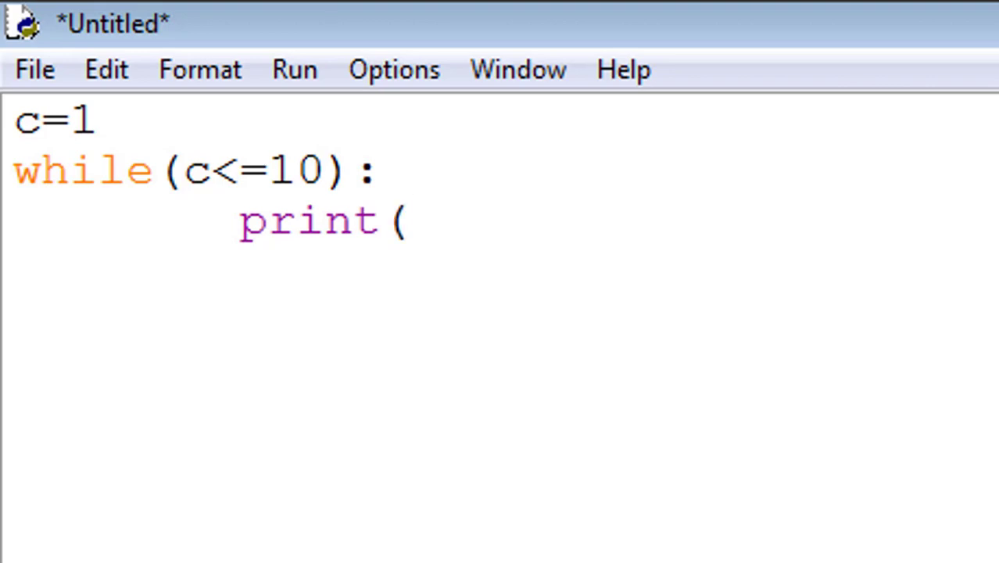
type("\"hell")
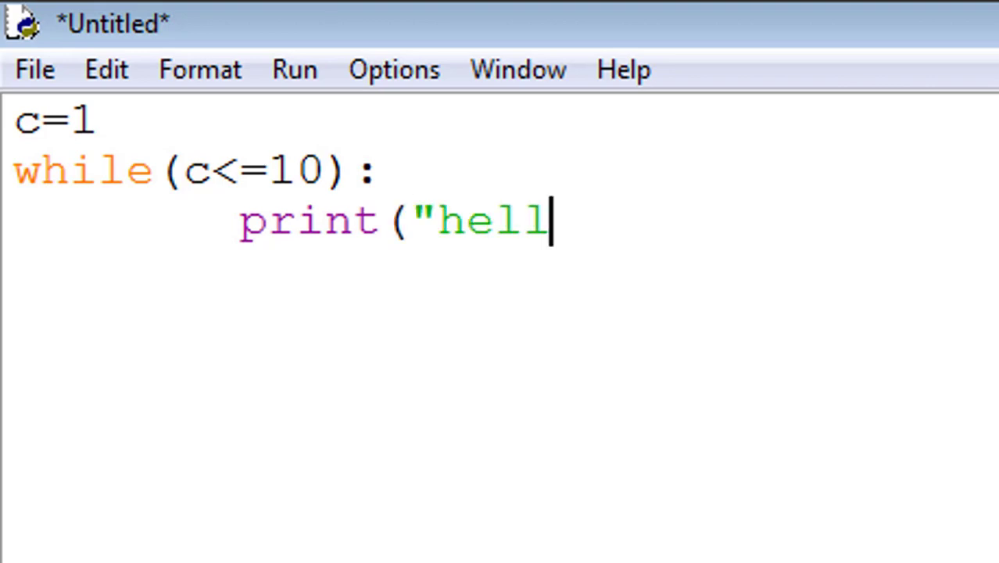
type("o\")")
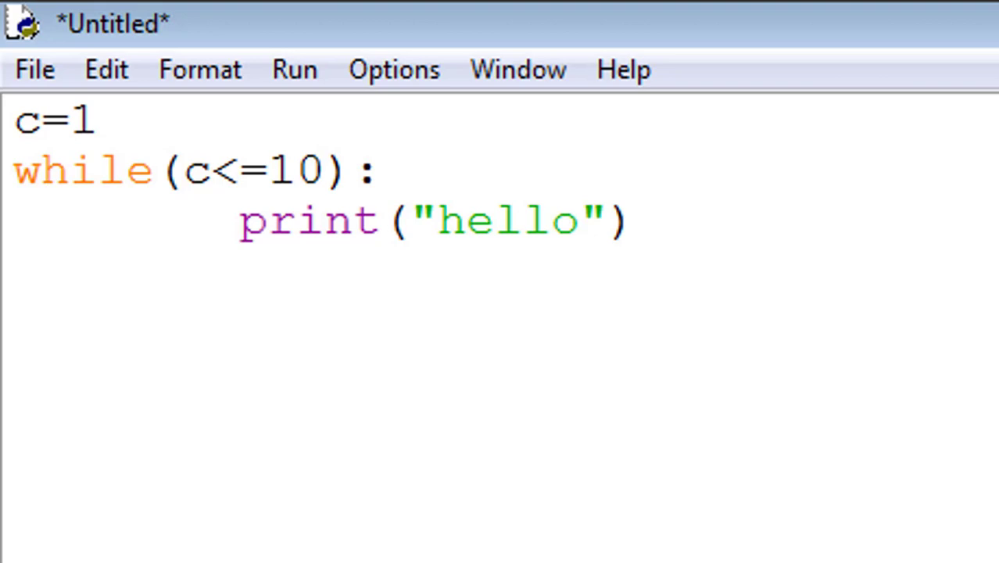
Step: Extend the print call to print("hello",c) so it shows the counter
left_click(633, 221)
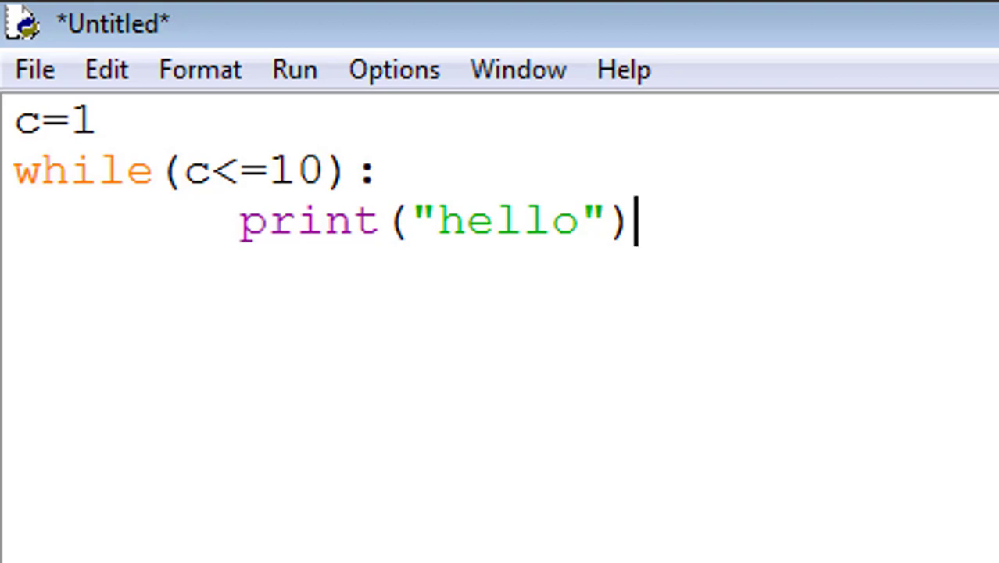
key("Left")
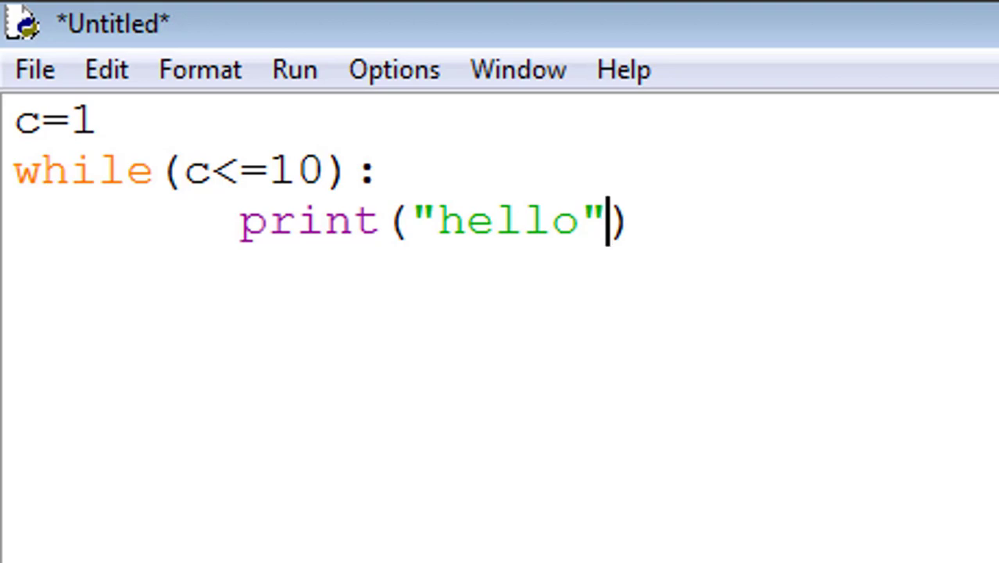
type(",c")
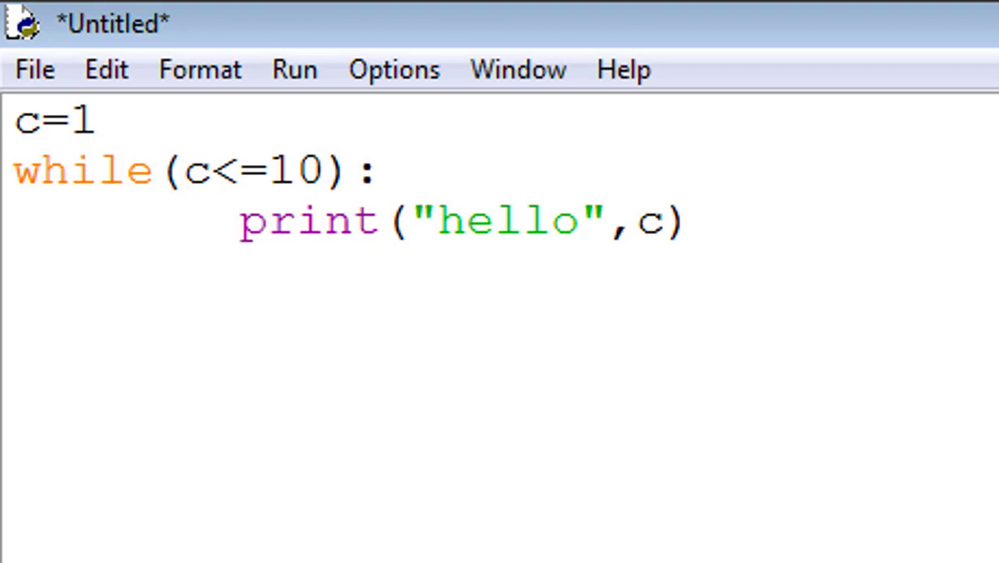
left_click(662, 222)
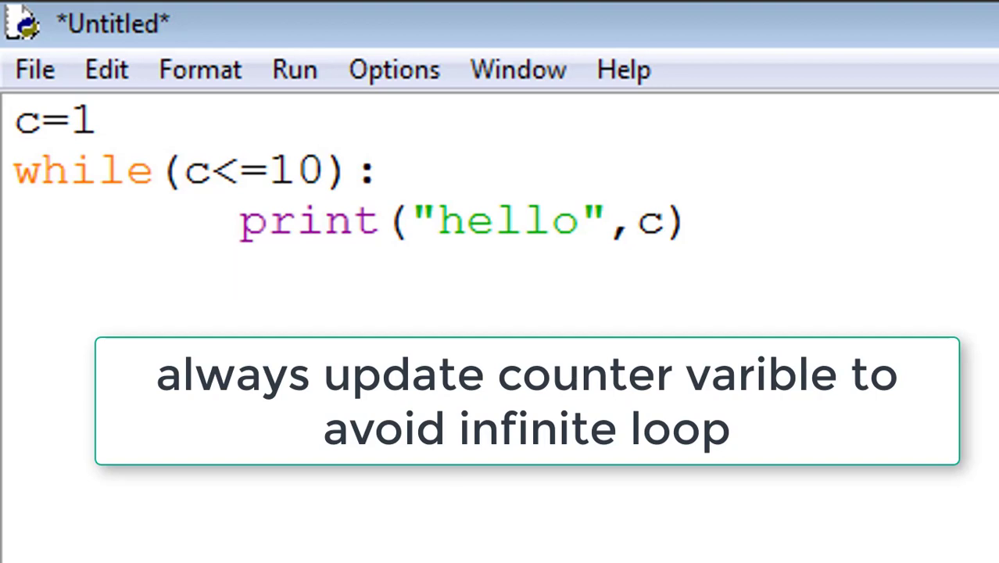
Step: Run the module, saving the script as w.py on the Desktop first
left_click(270, 64)
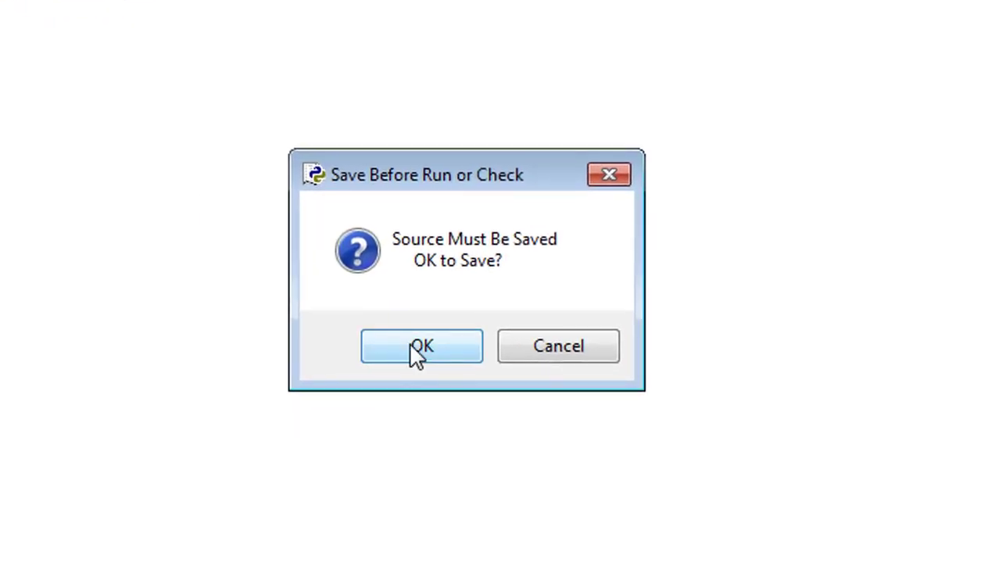
left_click(422, 345)
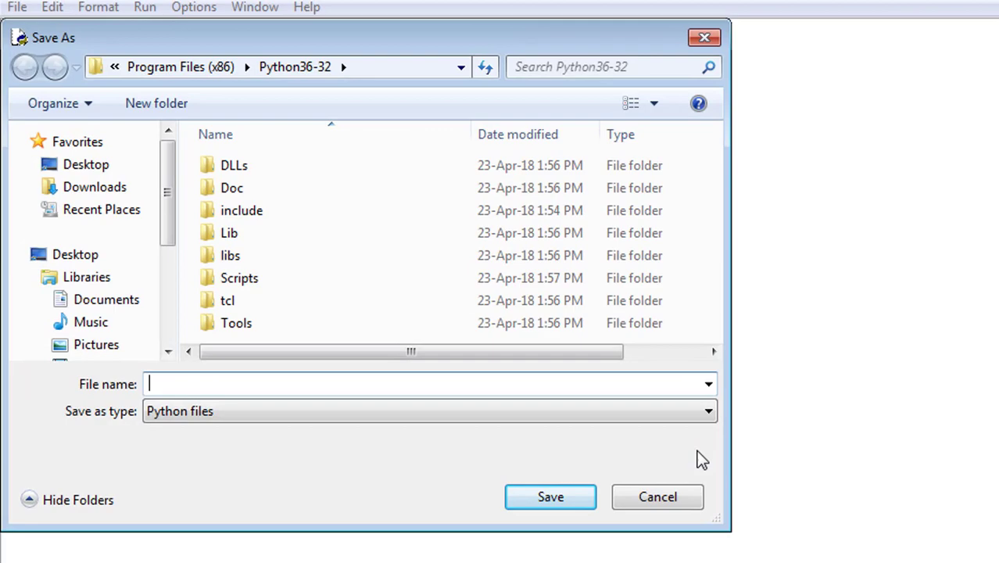
type("w")
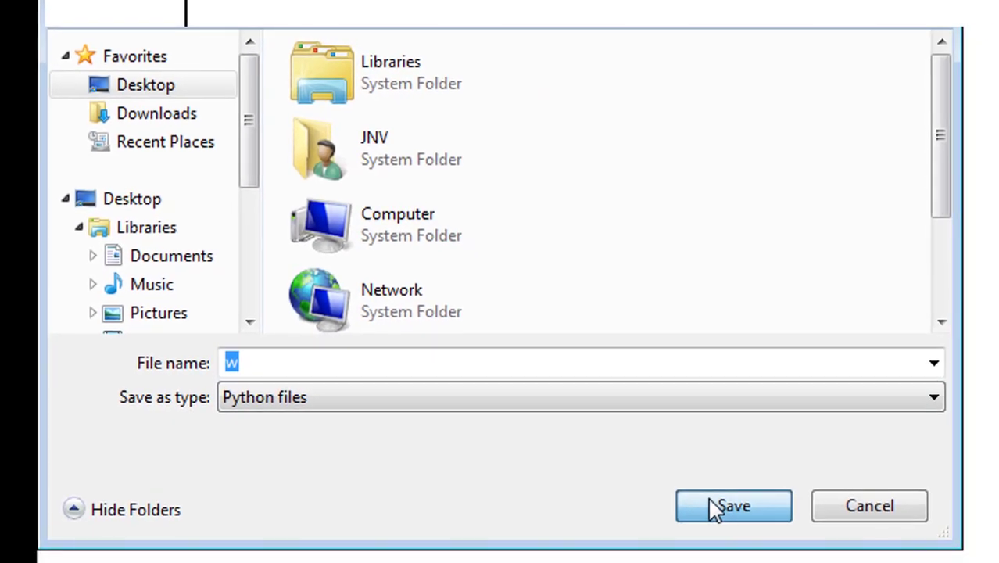
left_click(731, 507)
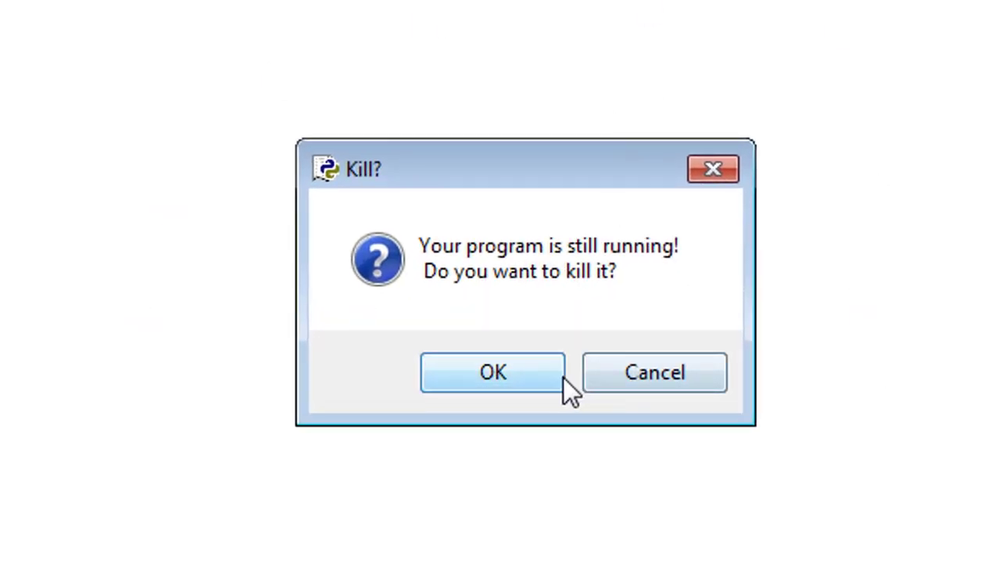
Step: Kill the endless run and add c=c+1 to the loop body to increment the counter
left_click(492, 372)
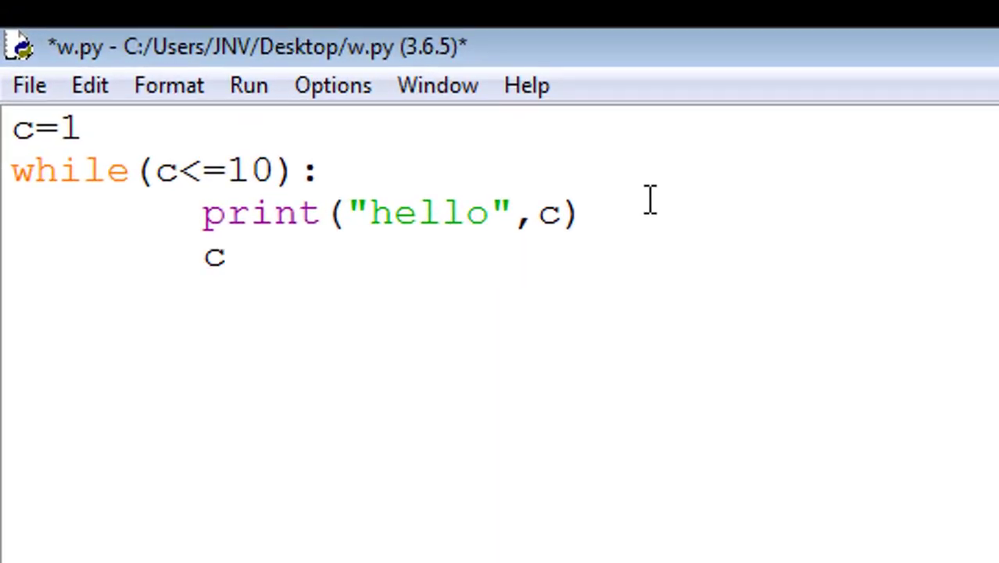
type("=c")
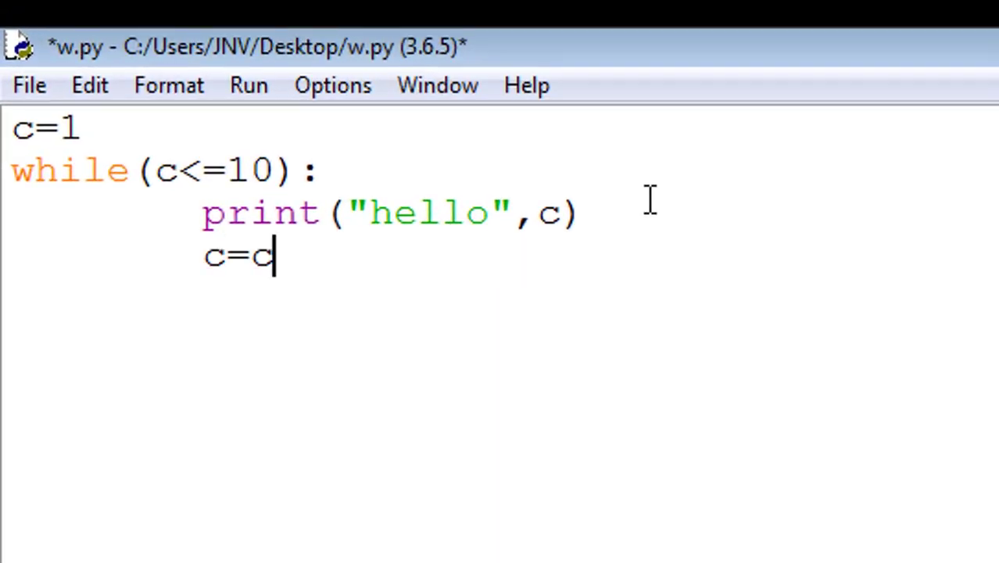
type("+12")
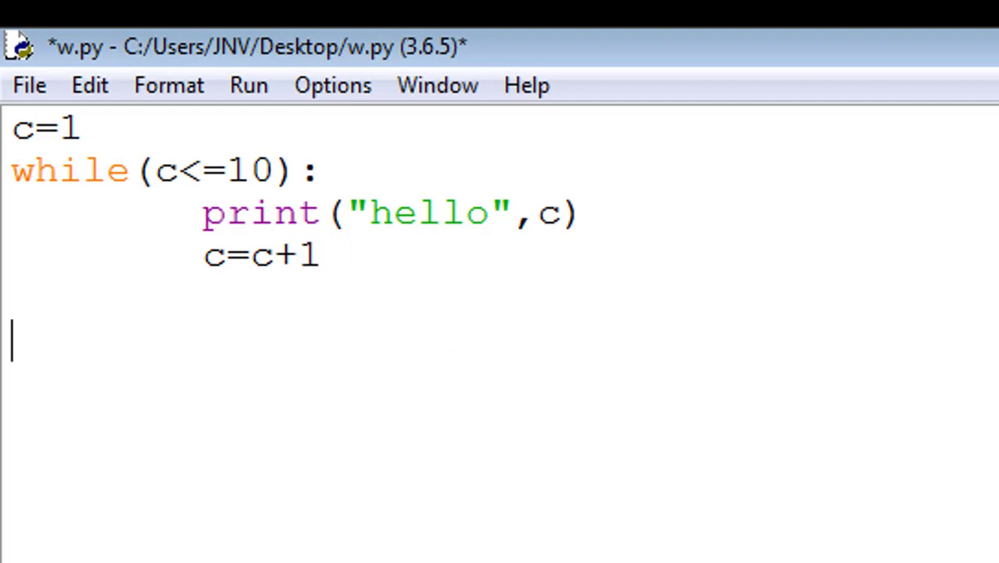
left_click(247, 85)
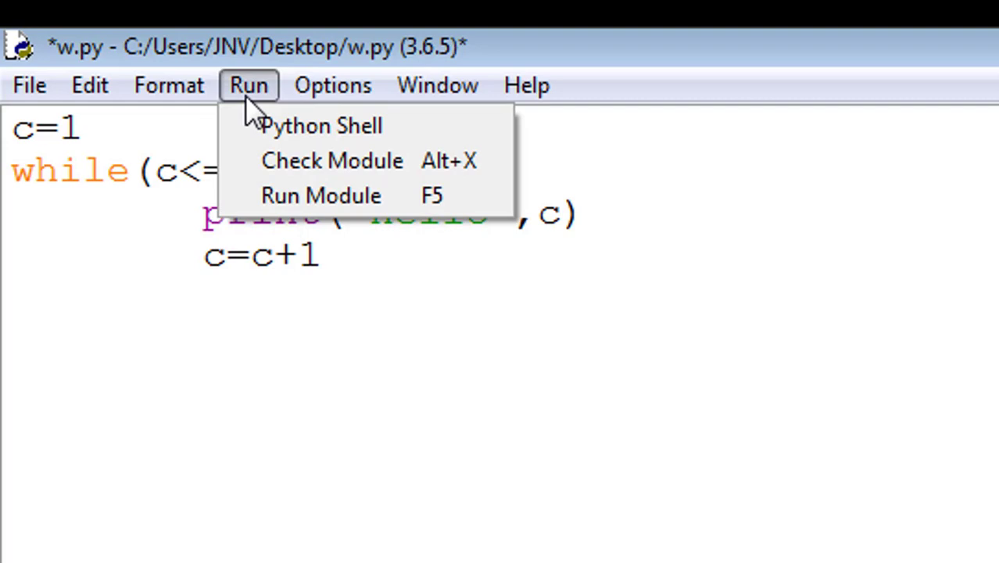
Step: Run the module again, saving the updated w.py so it prints hello 1–10
left_click(319, 194)
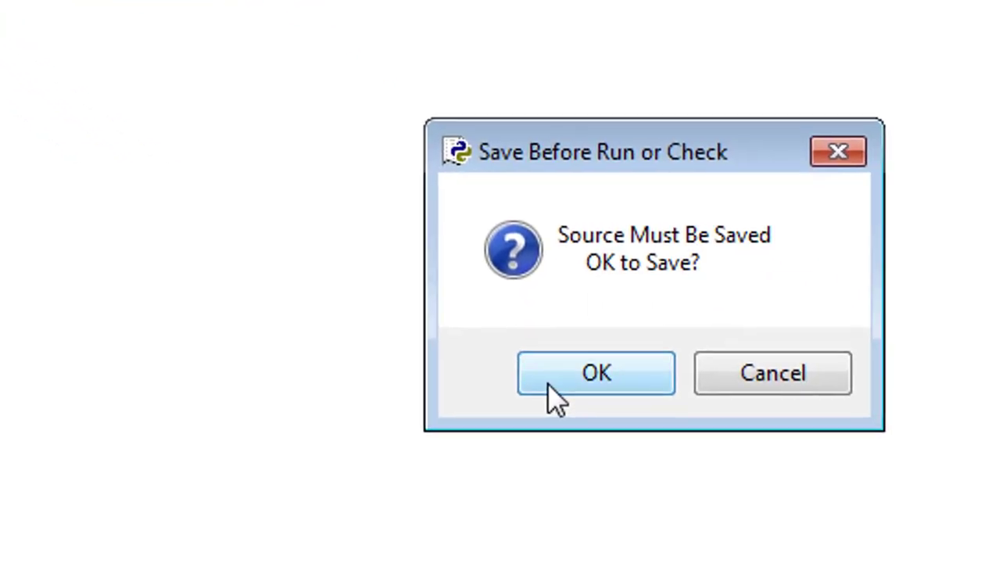
left_click(595, 372)
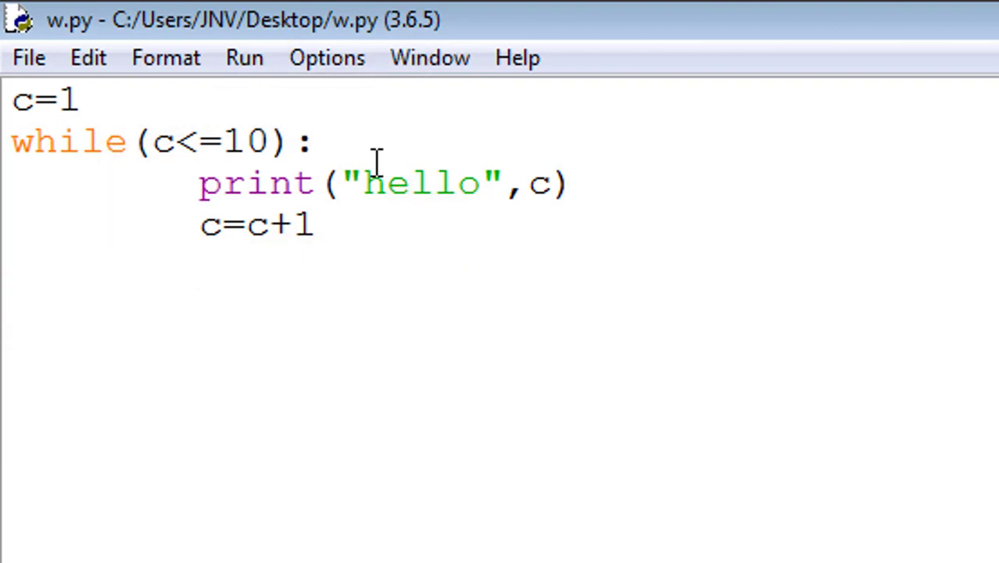
left_click(313, 141)
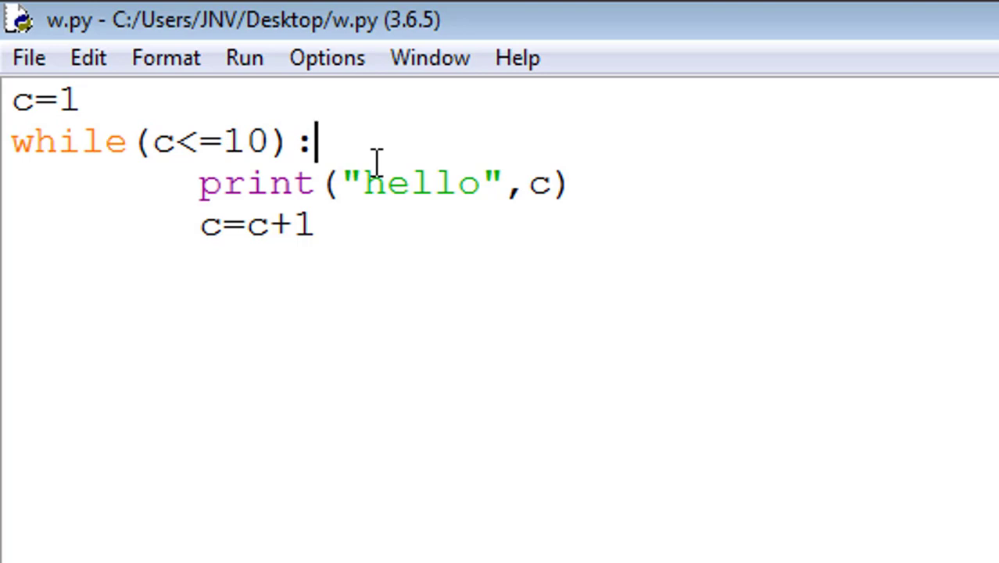
mouse_move(847, 217)
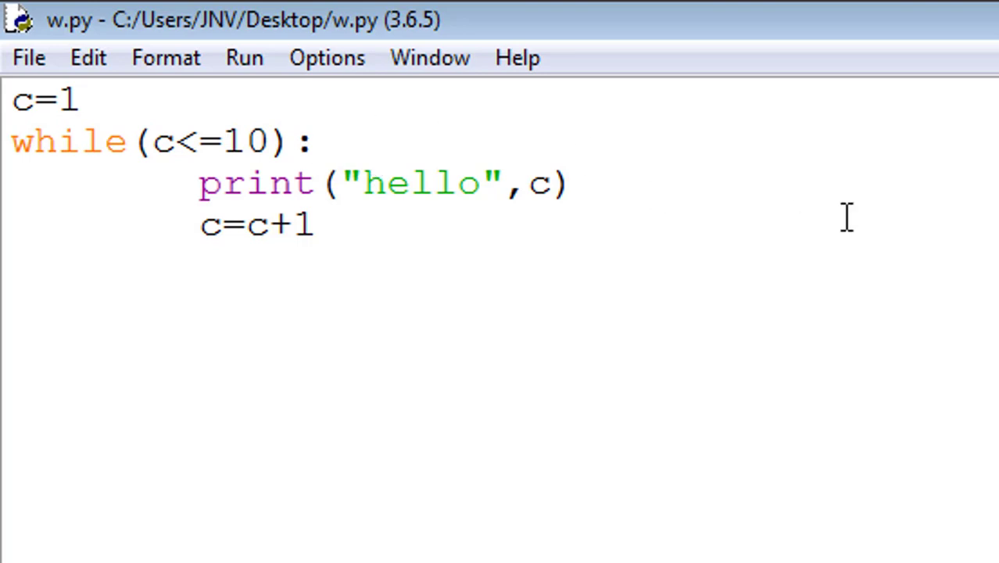